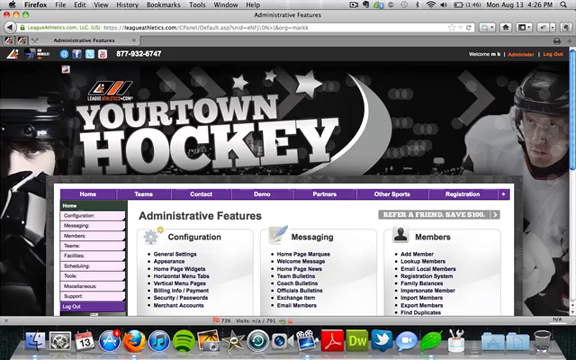
- Scroll down through Administrative Features toward Online Store Management and Store Info
scroll("down", 3)
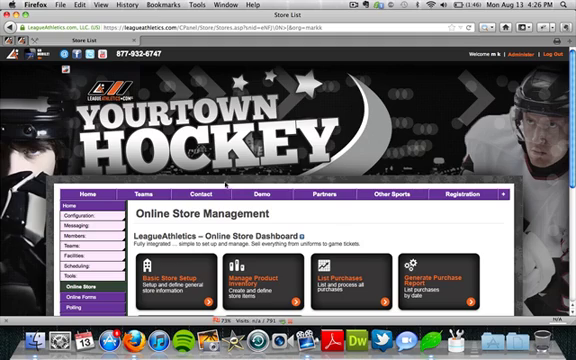
scroll("down", 3)
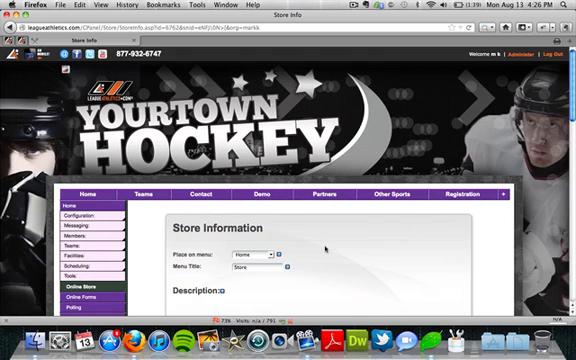
scroll("down", 3)
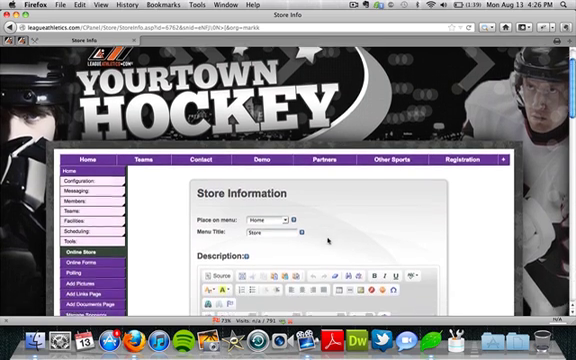
scroll("down", 3)
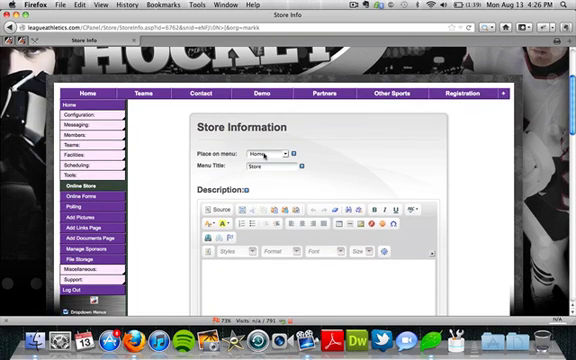
left_click(278, 152)
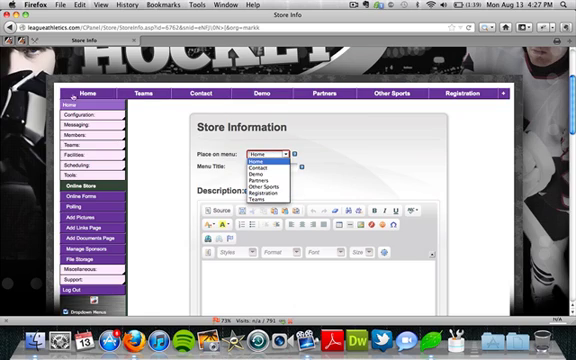
left_click(324, 94)
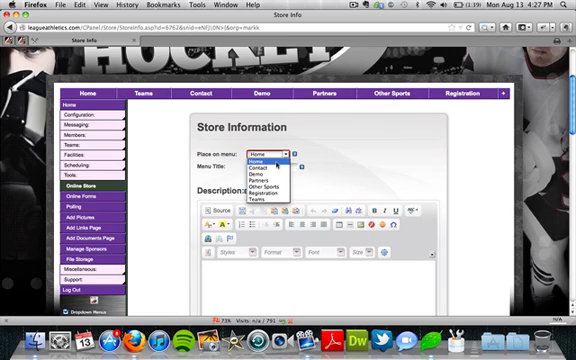
left_click(270, 152)
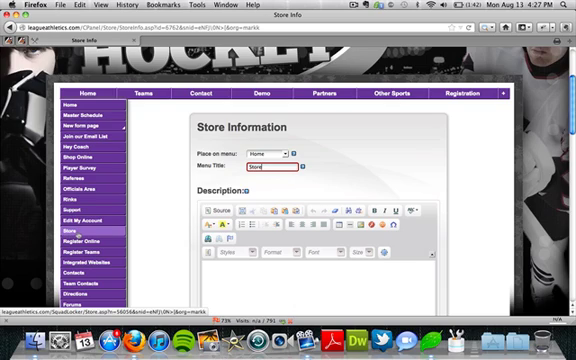
left_click(92, 222)
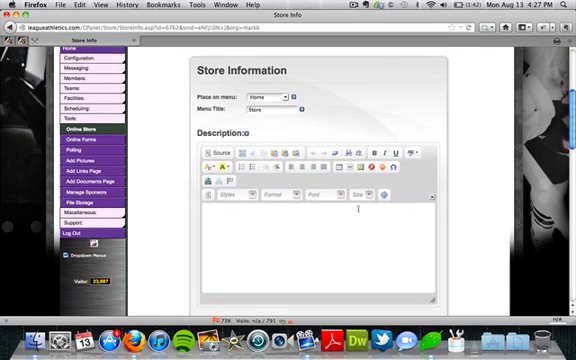
scroll("down", 3)
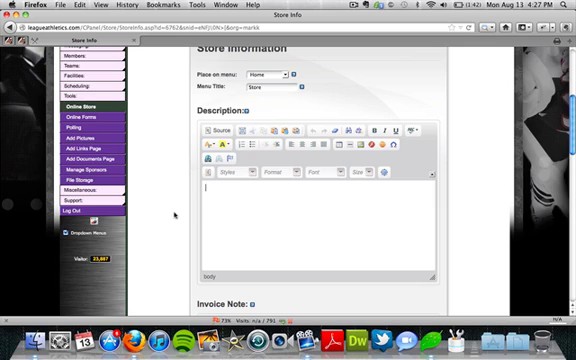
scroll("down", 3)
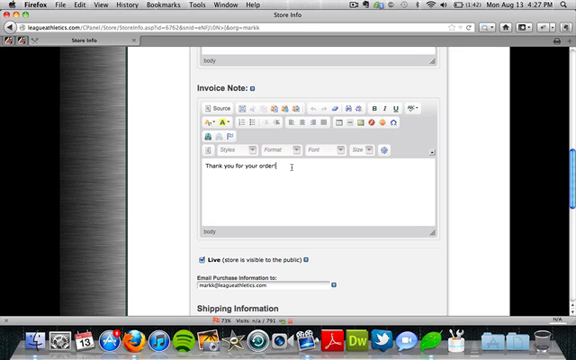
scroll("down", 3)
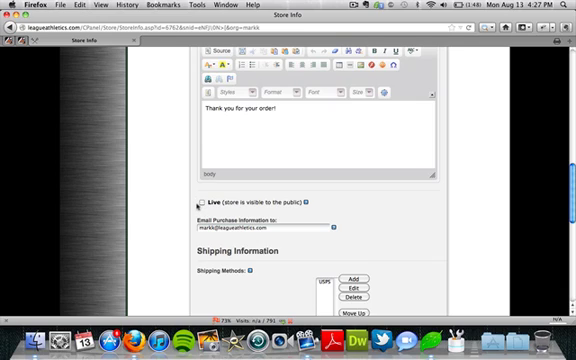
scroll("down", 3)
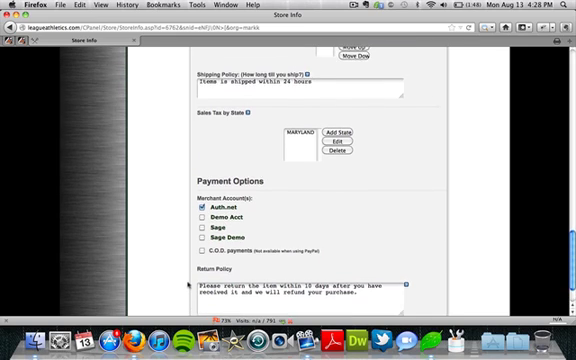
scroll("down", 3)
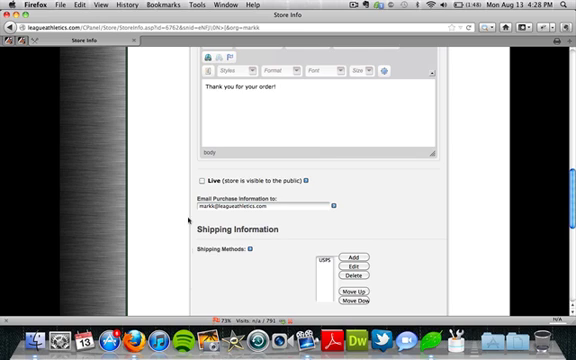
- Mark the store Live, select the Email Purchase Information field, and move down to Shipping Information
left_click(196, 180)
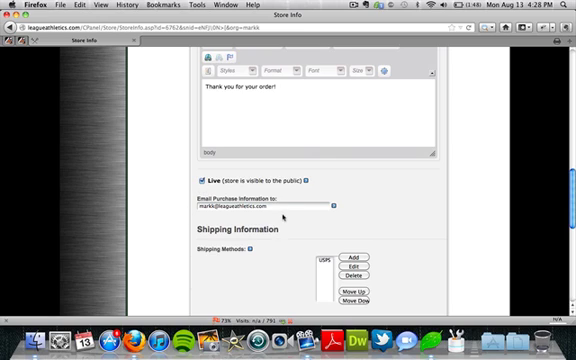
left_click(260, 210)
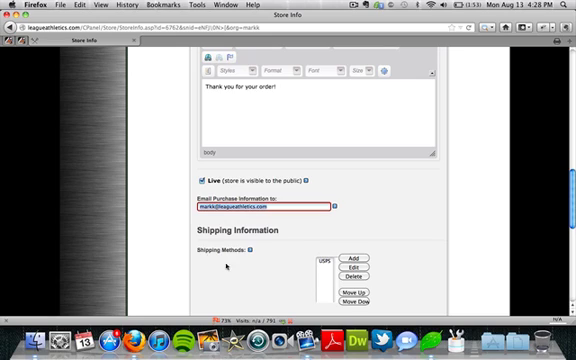
scroll("down", 3)
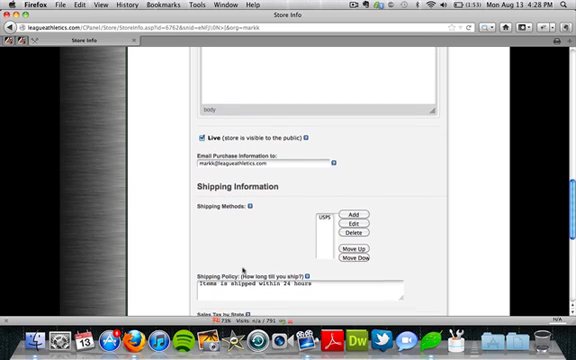
scroll("down", 3)
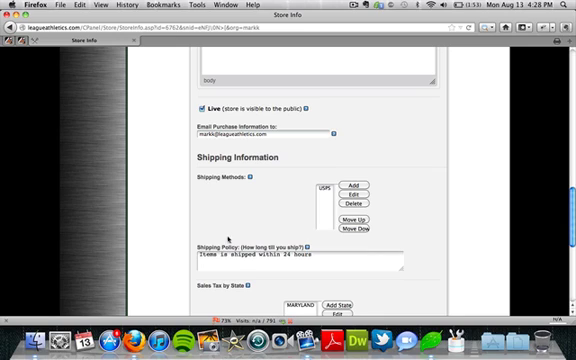
mouse_move(228, 216)
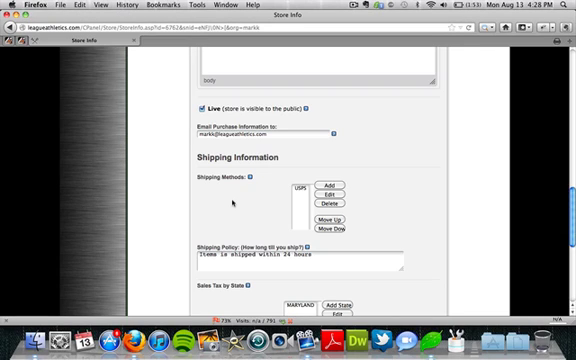
scroll("down", 3)
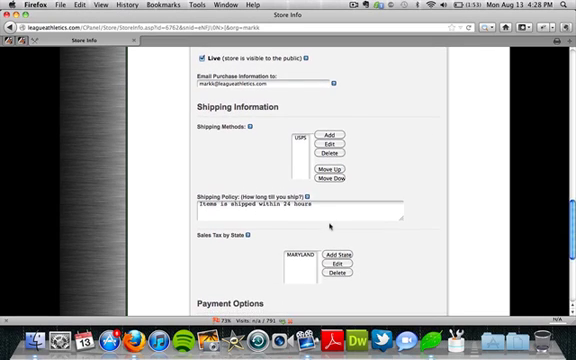
left_click(300, 210)
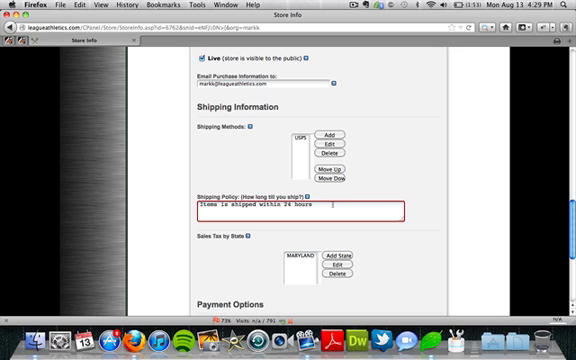
scroll("down", 3)
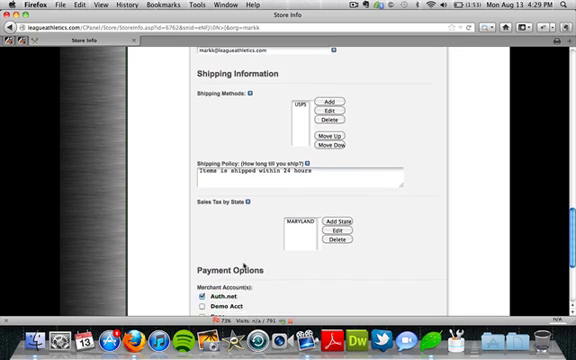
scroll("down", 3)
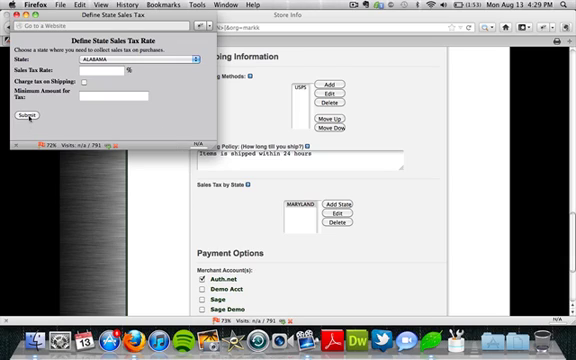
left_click(22, 120)
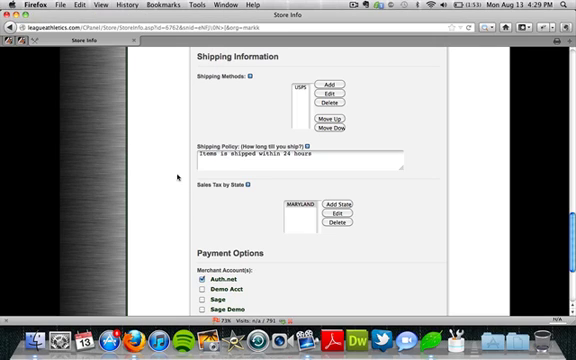
scroll("down", 3)
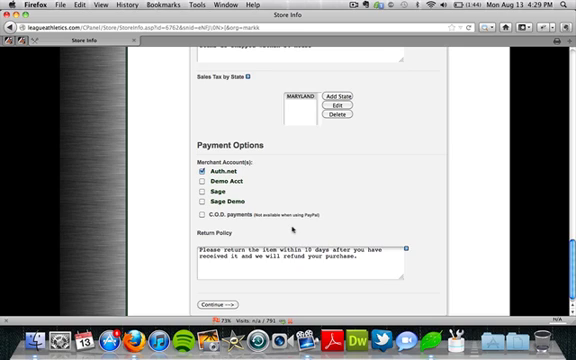
- Move past Payment Options and Return Policy and Continue to the Store Item List
scroll("down", 3)
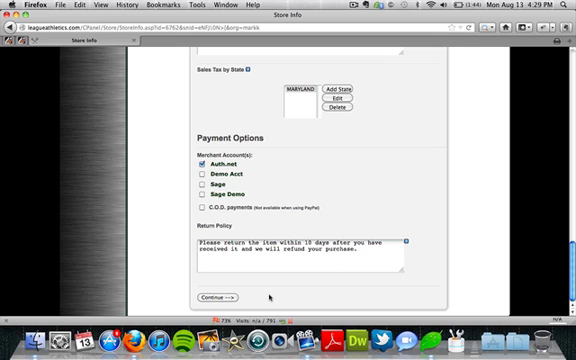
left_click(208, 296)
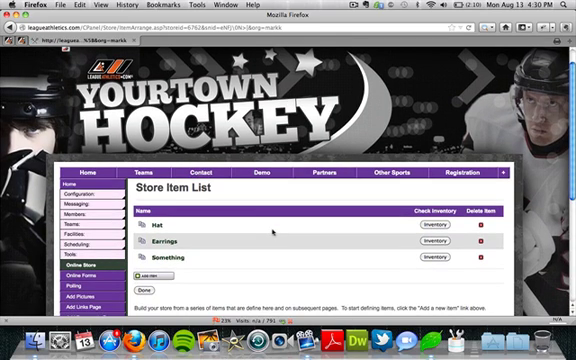
- Scroll the Store Item List toward the Add Item control
scroll("down", 3)
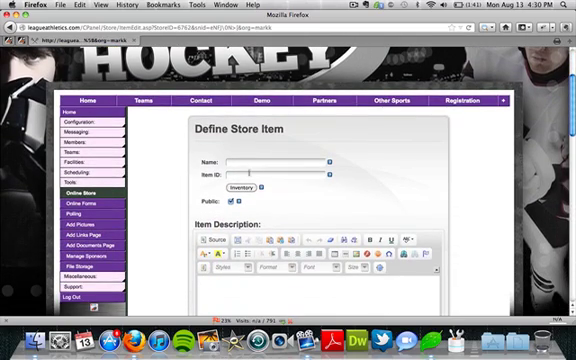
- Enter the new item's name Warrior Beanie and its Item ID 12345678
left_click(280, 160)
type("Warrior Beanie")
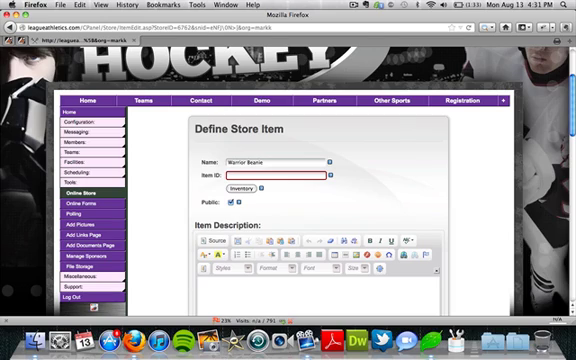
type("12345678")
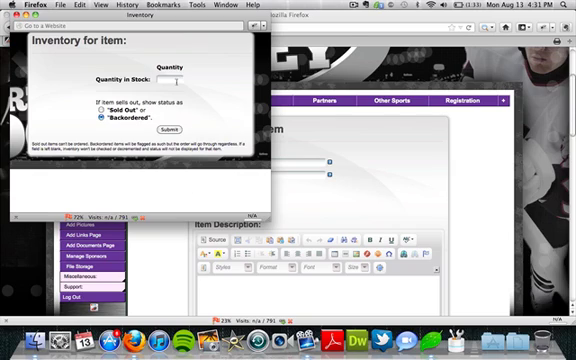
- Set Quantity in Stock to 25, mark the item Public, and start the description with 'This is'
type("25")
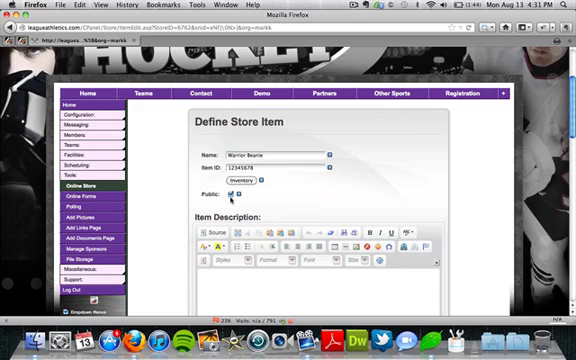
left_click(232, 194)
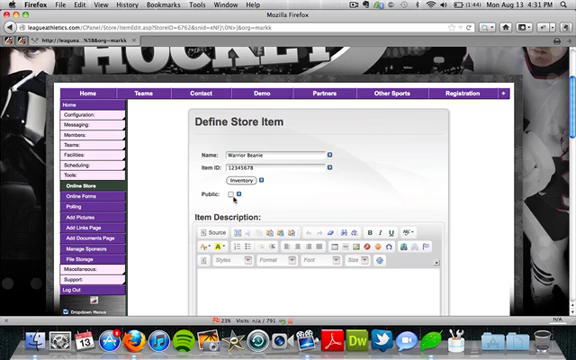
left_click(232, 196)
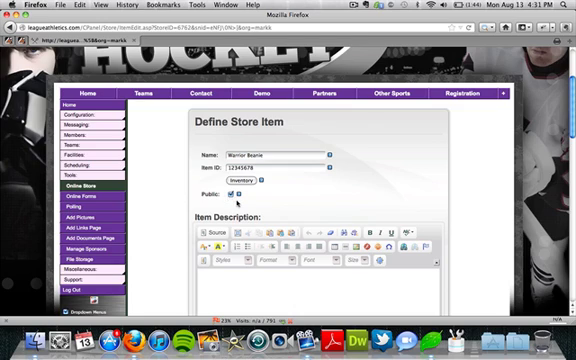
scroll("down", 3)
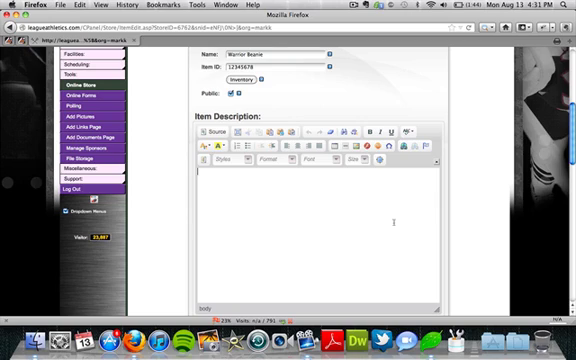
type("This is")
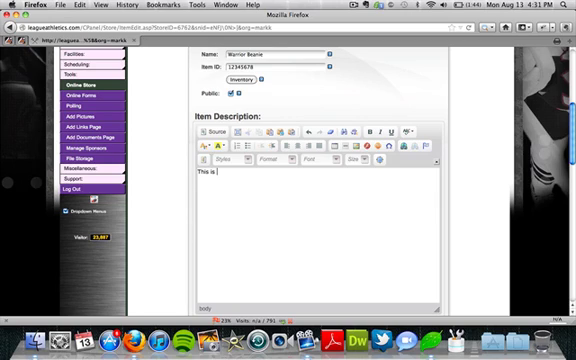
- Complete the description 'This is a really great hat that everyone should buy!'
type("a really")
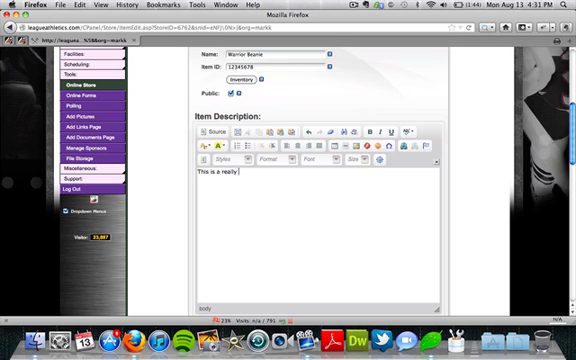
type("great hat")
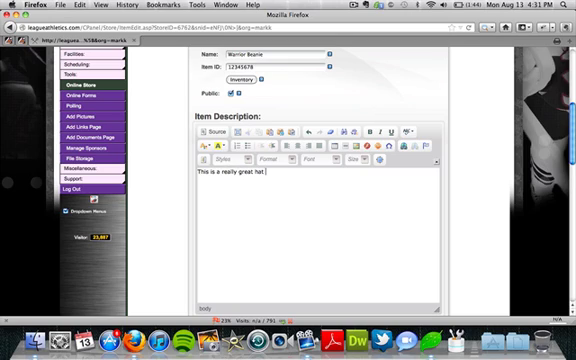
type("that everyone")
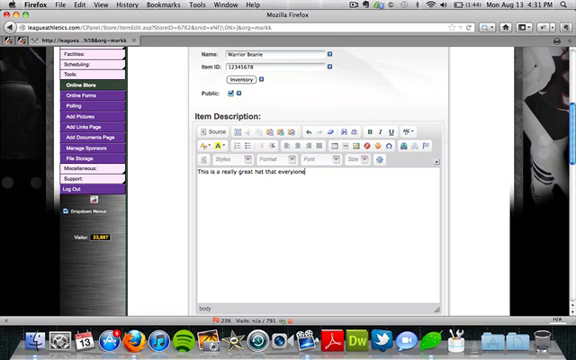
type("should buy")
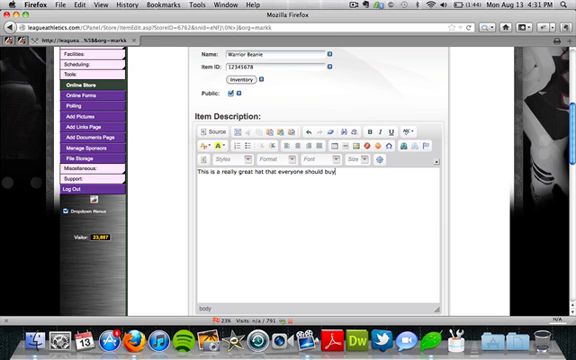
scroll("down", 3)
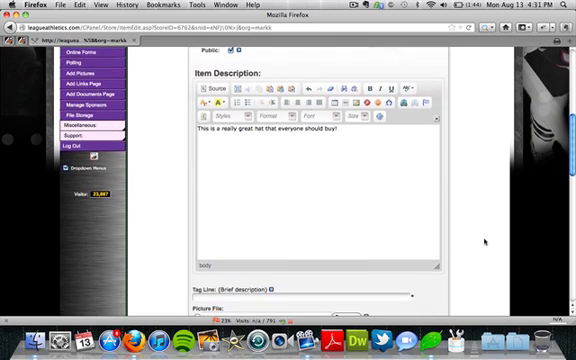
- Enter the warm-knit-hat tag line, attach the beanie picture file, and fill in its caption
scroll("down", 3)
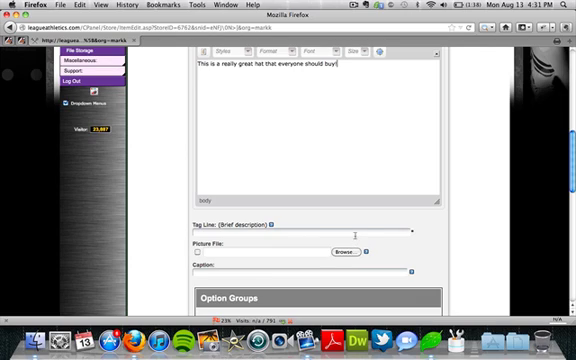
left_click(300, 232)
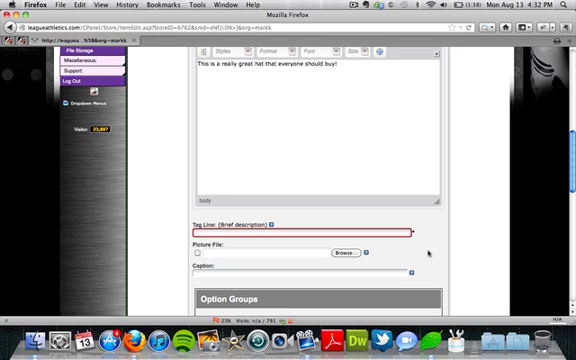
type("A wo")
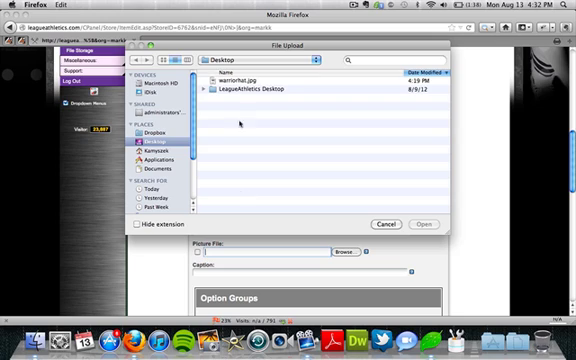
left_click(240, 80)
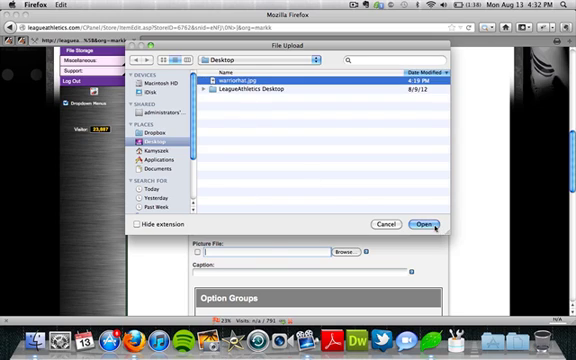
left_click(422, 224)
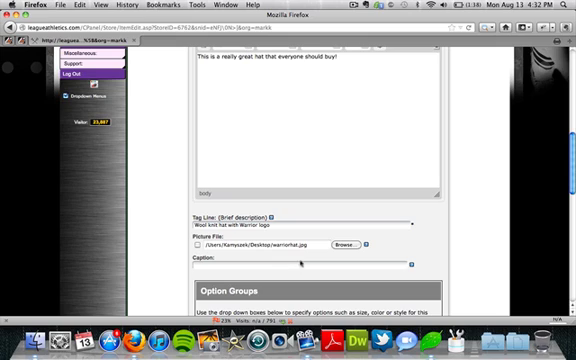
left_click(300, 264)
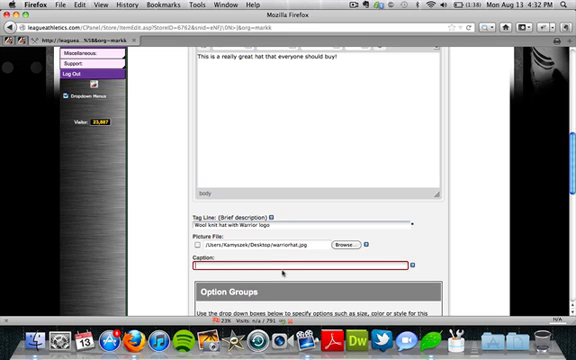
scroll("down", 3)
type("Front of the hat")
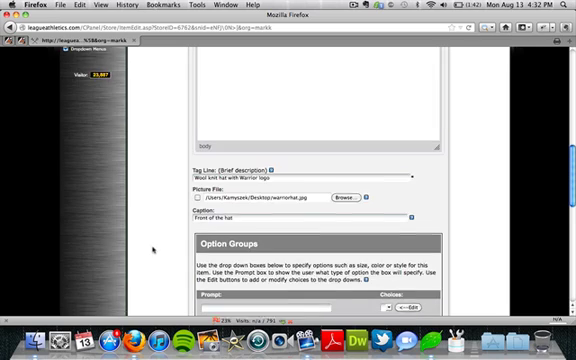
- Define the Size option group's choices Small, Medium and Large and close the Define Option window
scroll("down", 3)
type("Size")
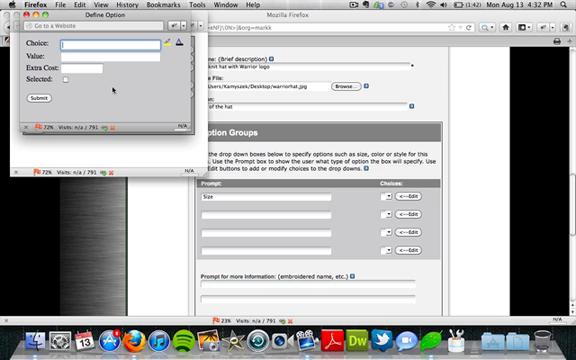
type("Small")
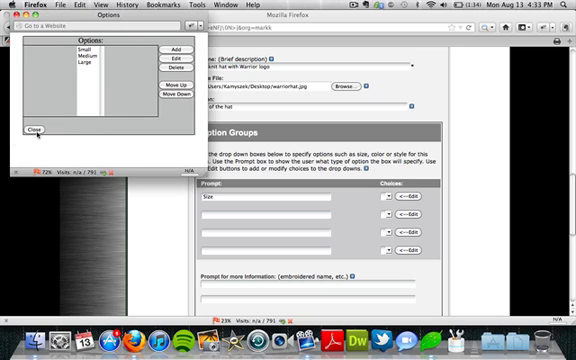
left_click(32, 130)
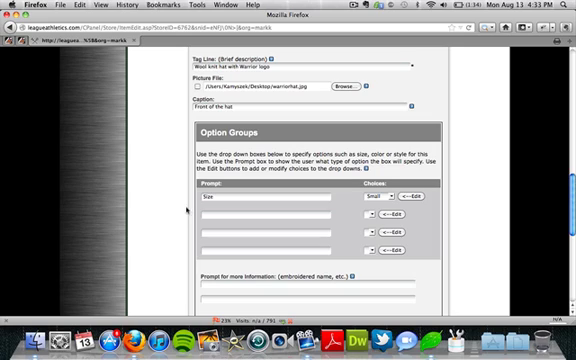
mouse_move(388, 206)
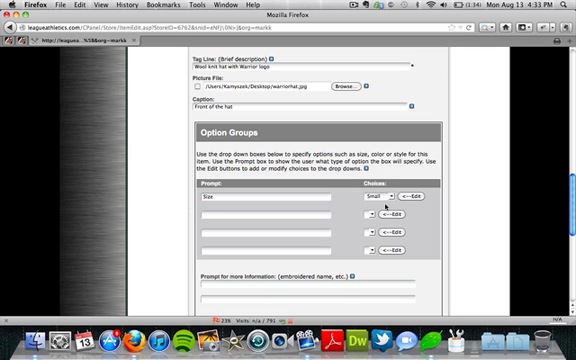
left_click(372, 200)
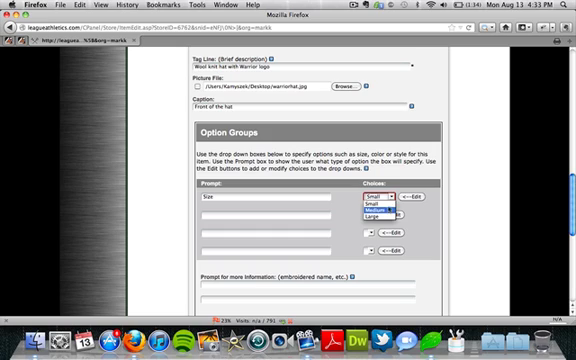
left_click(390, 200)
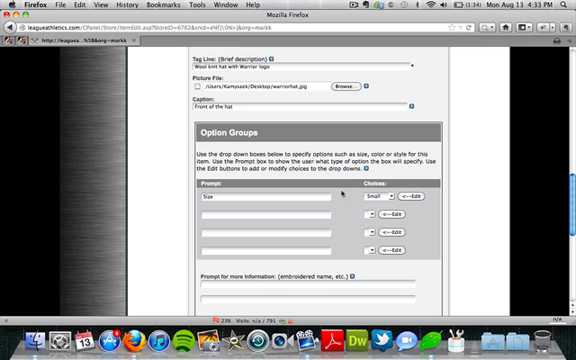
- Enter stock quantities for Small, Medium and Large beanies and submit the inventory
scroll("down", 3)
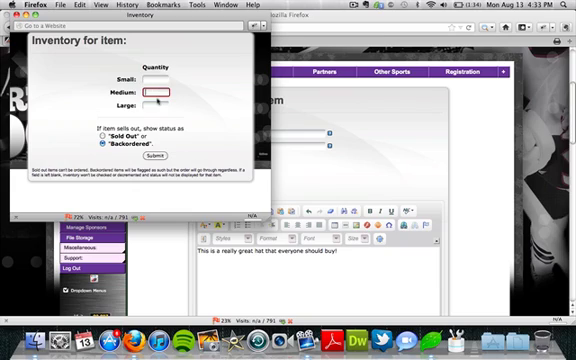
left_click(156, 102)
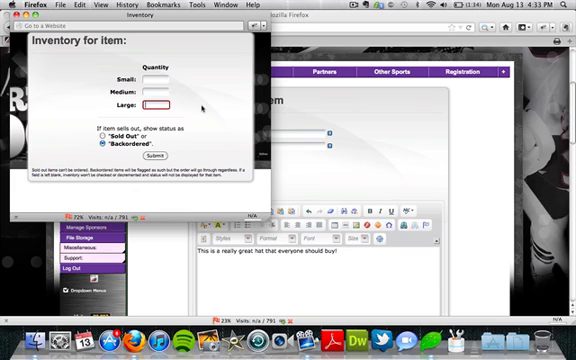
left_click(156, 76)
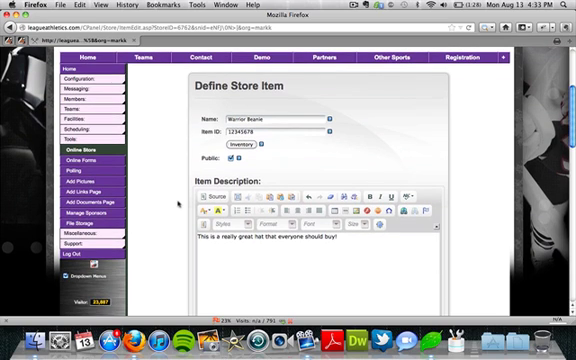
- Set the Warrior Beanie's Unit Price to 20 in the Pricing section
scroll("down", 3)
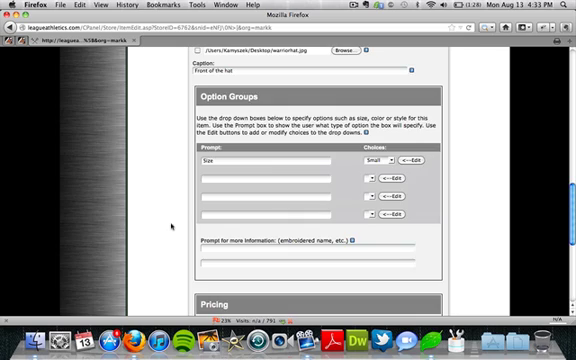
scroll("down", 3)
type("Name and number?")
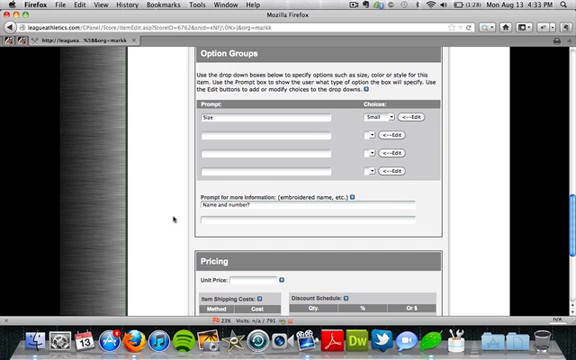
scroll("down", 3)
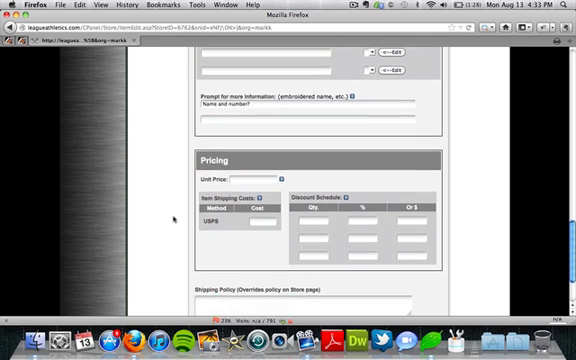
scroll("down", 3)
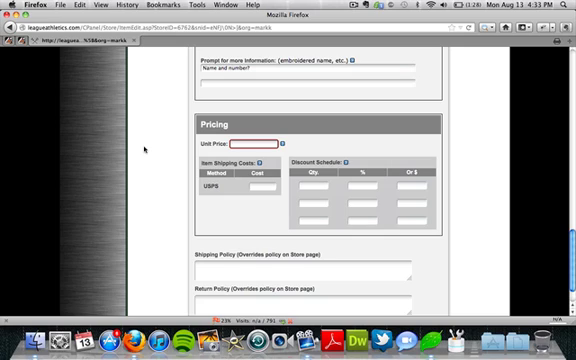
type("2")
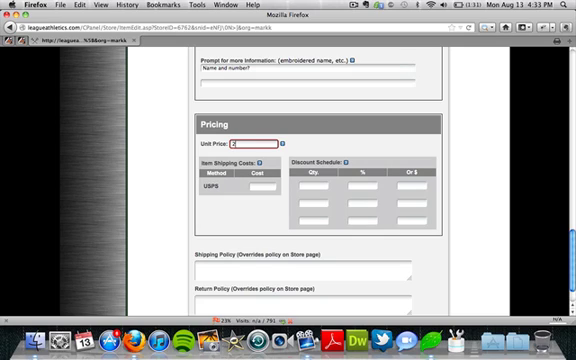
type("0")
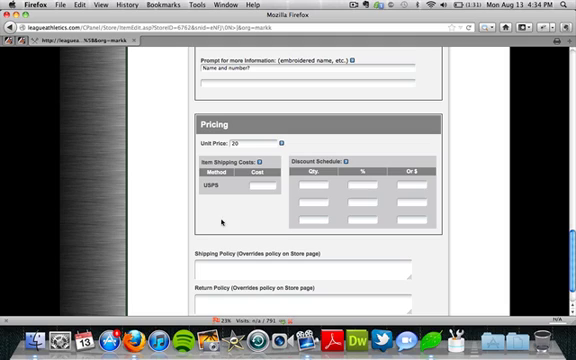
- Start a Discount Schedule tier with quantity 2
left_click(252, 186)
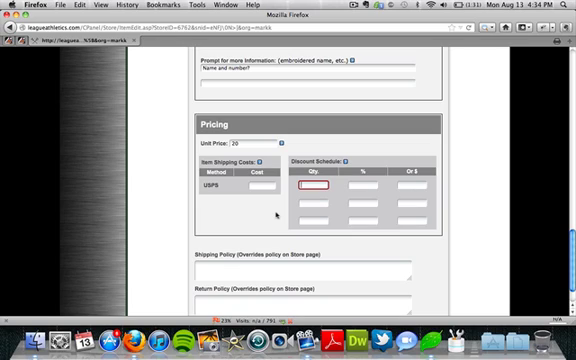
type("2")
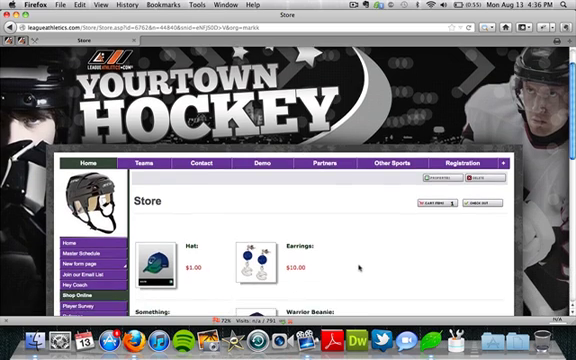
- View the Warrior Beanie's item description page on the public store, showing its price
scroll("down", 3)
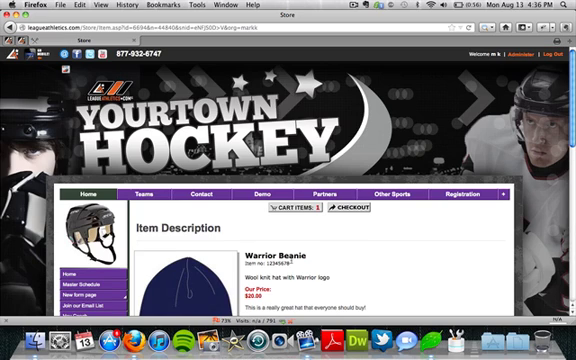
scroll("down", 3)
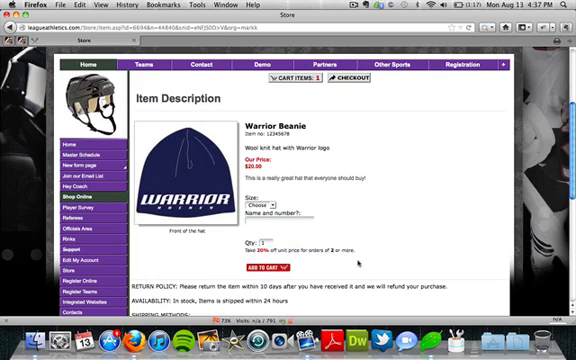
mouse_move(356, 264)
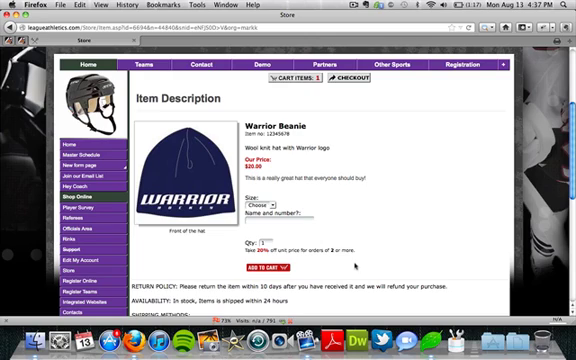